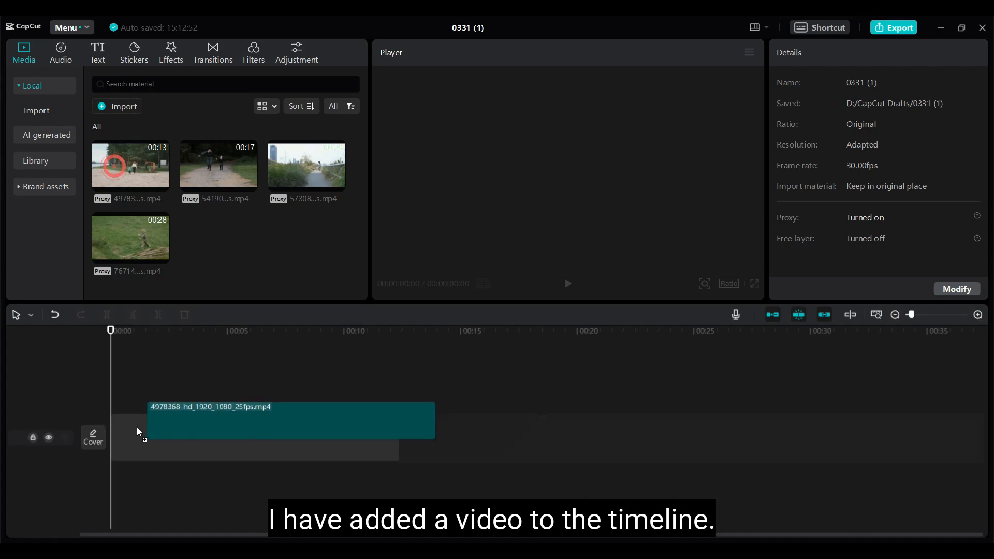
- Add the beach clip of a woman and child to the timeline and select it
left_click(254, 438)
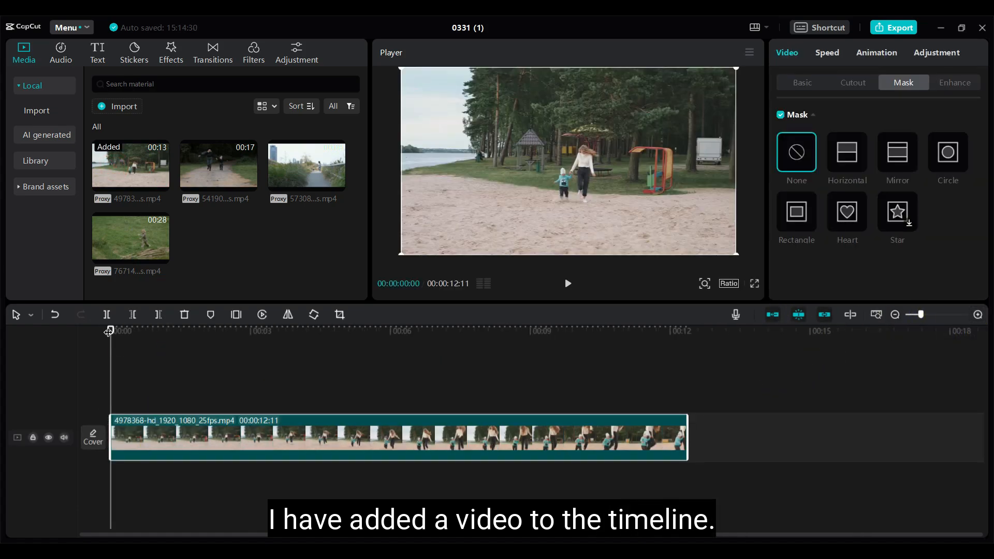
left_click(540, 330)
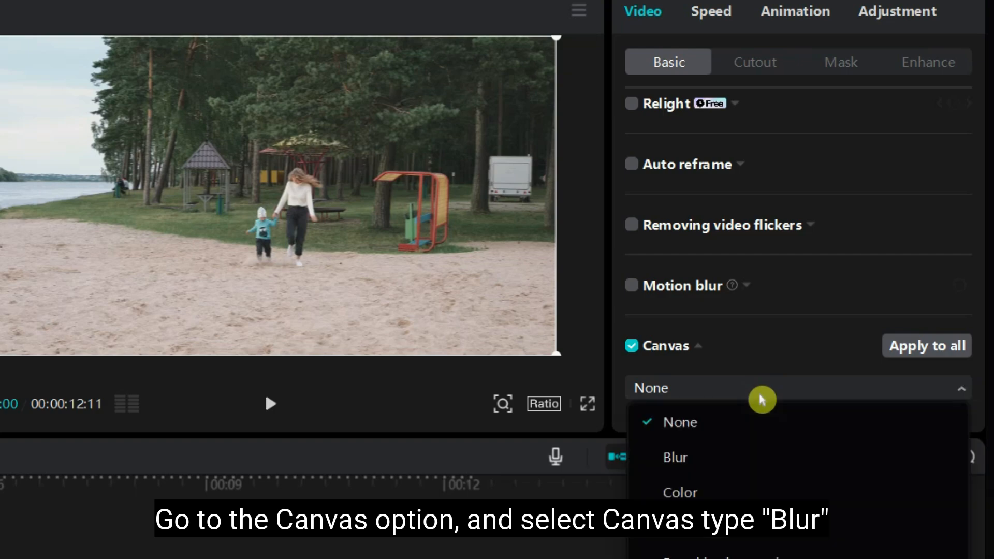
- Set the beach clip's Canvas type to Blur using the first blur thumbnail
left_click(676, 457)
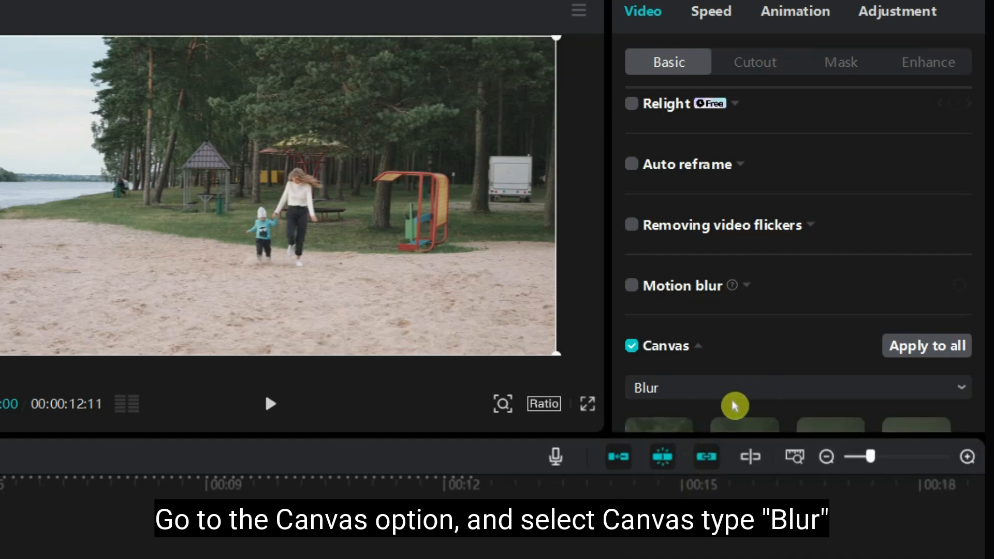
scroll("down", 3)
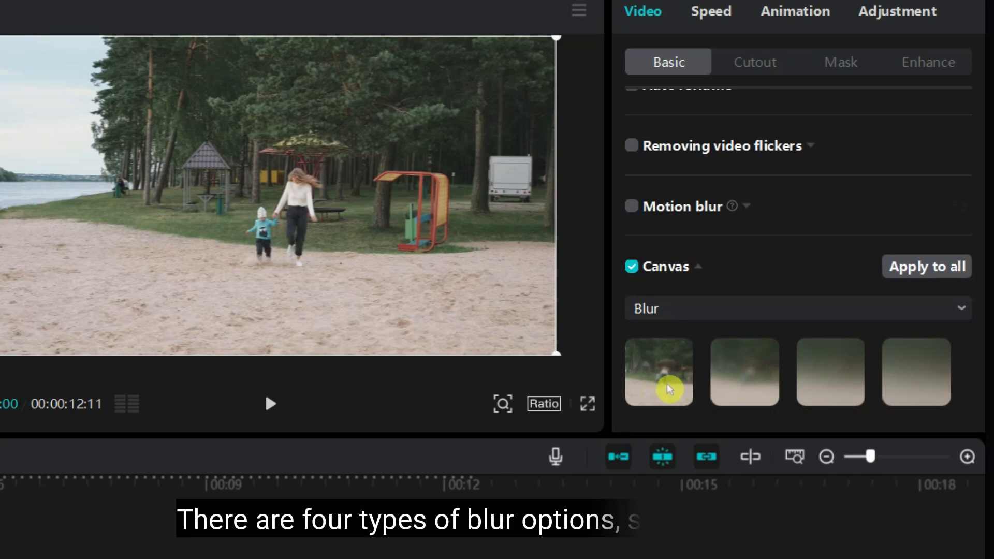
left_click(658, 371)
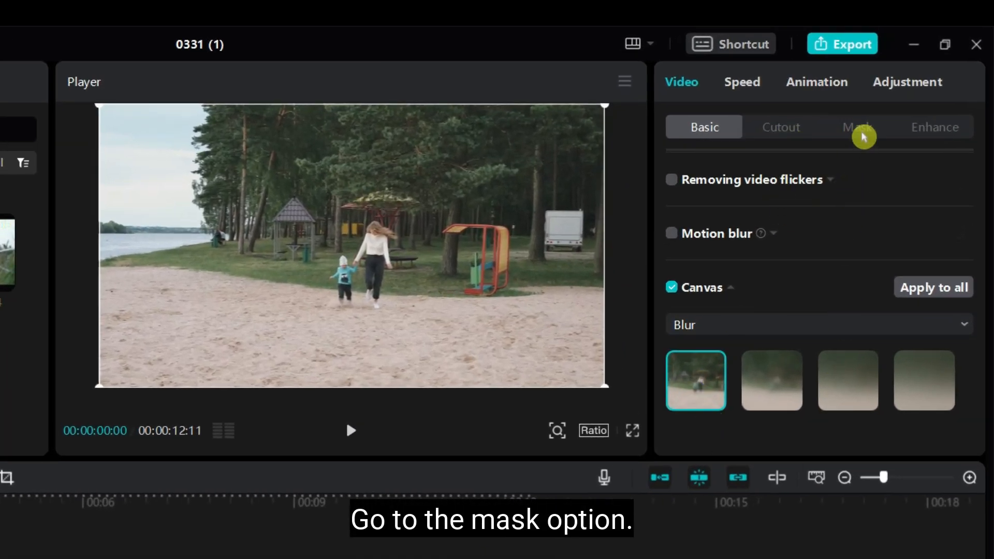
- Apply the Mirror mask to the beach clip, rotated 90° into a vertical band
left_click(858, 127)
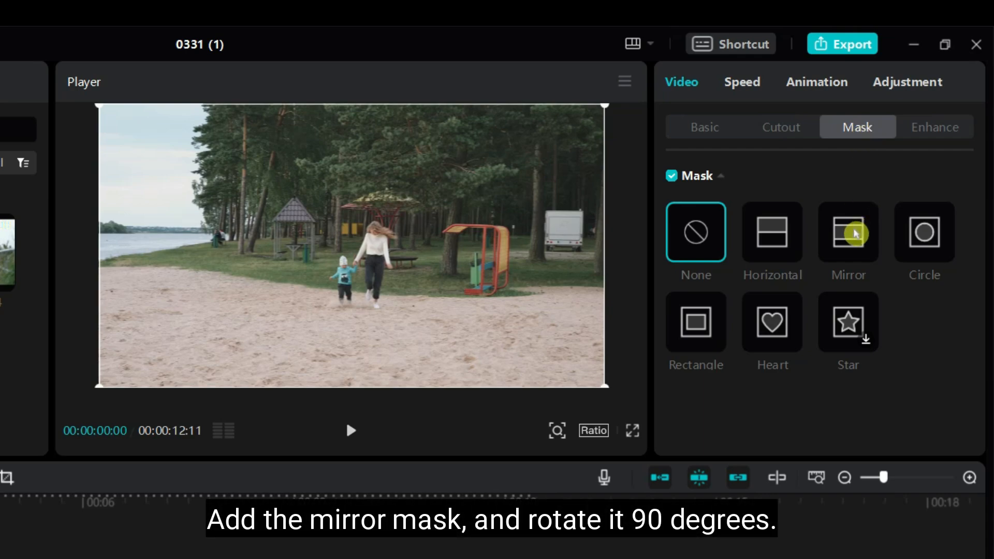
left_click(848, 231)
type("90")
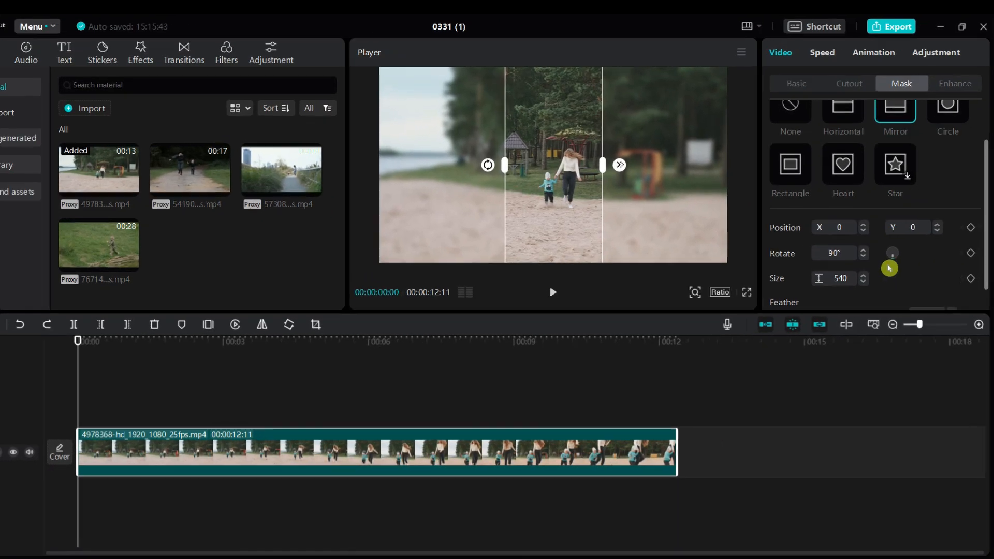
- Set the mirror mask Size to 1 and add a Size keyframe at the clip start
type("1")
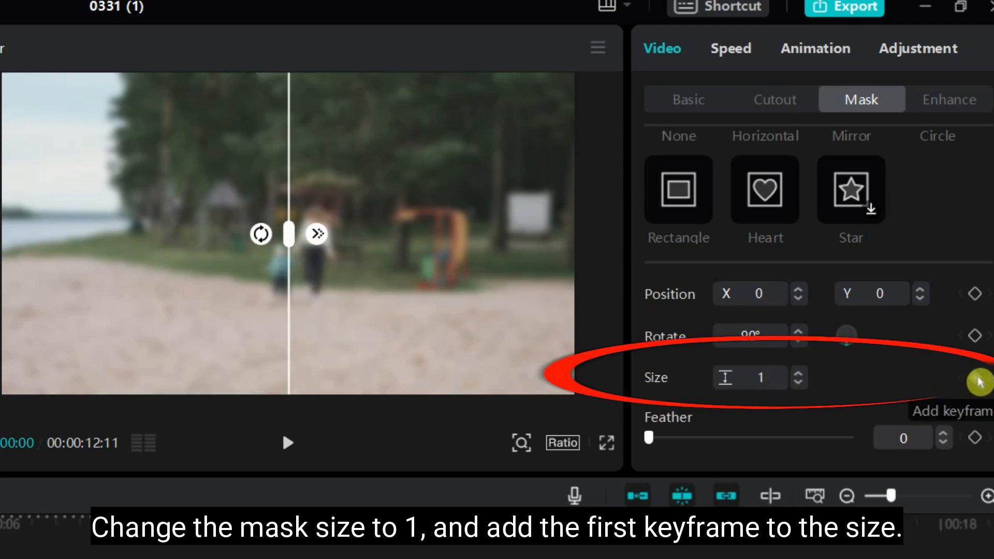
left_click(980, 381)
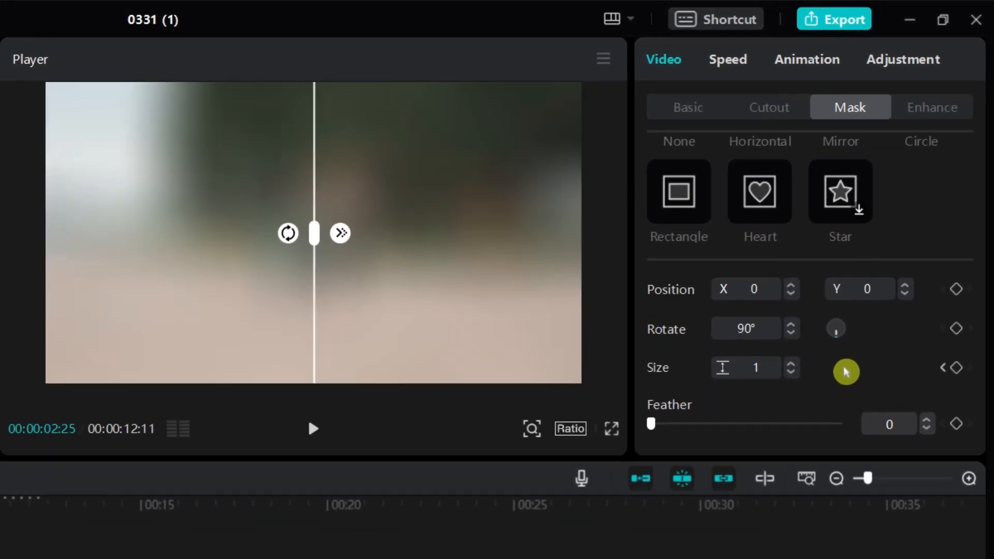
- At 00:00:02:25, drag the mask handle wider to reveal the sharp clip and record a Size keyframe
left_click(756, 370)
type("47")
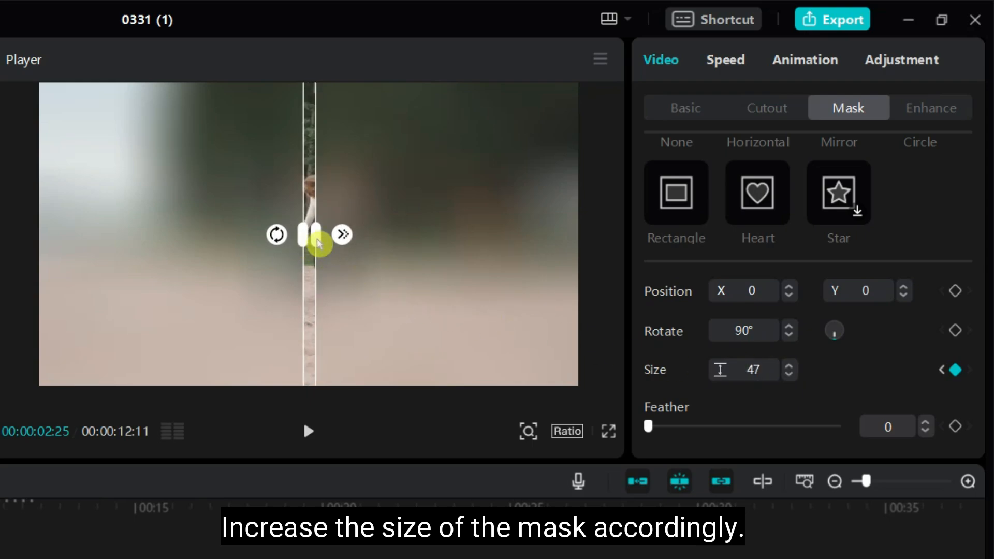
left_click_drag(317, 243, 570, 244)
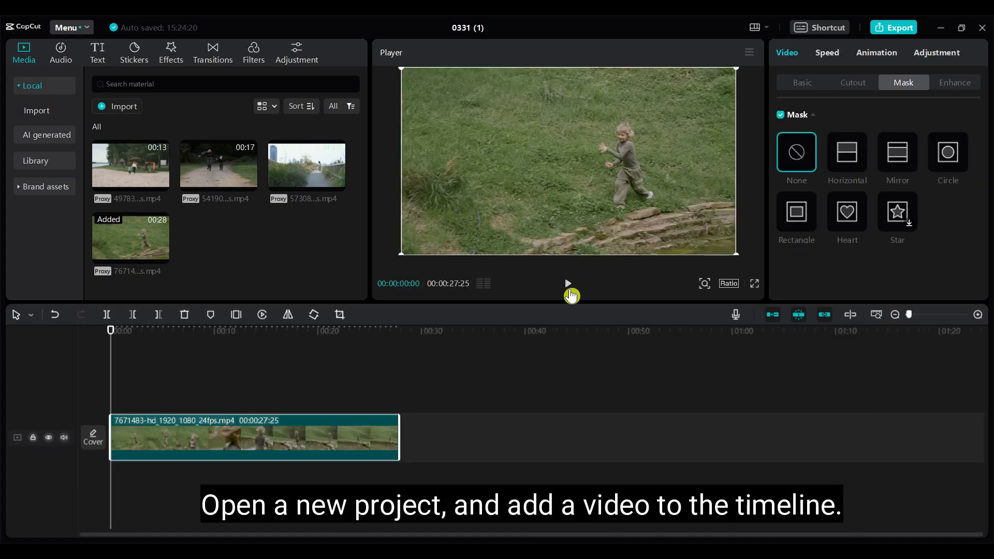
- Give the grass clip a Blur canvas using the second blur thumbnail
left_click(802, 83)
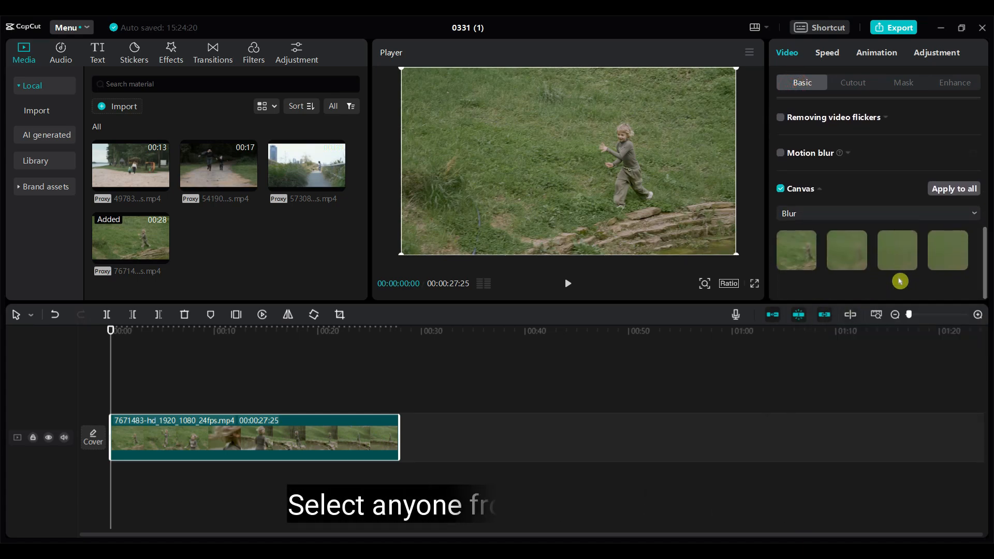
left_click(846, 250)
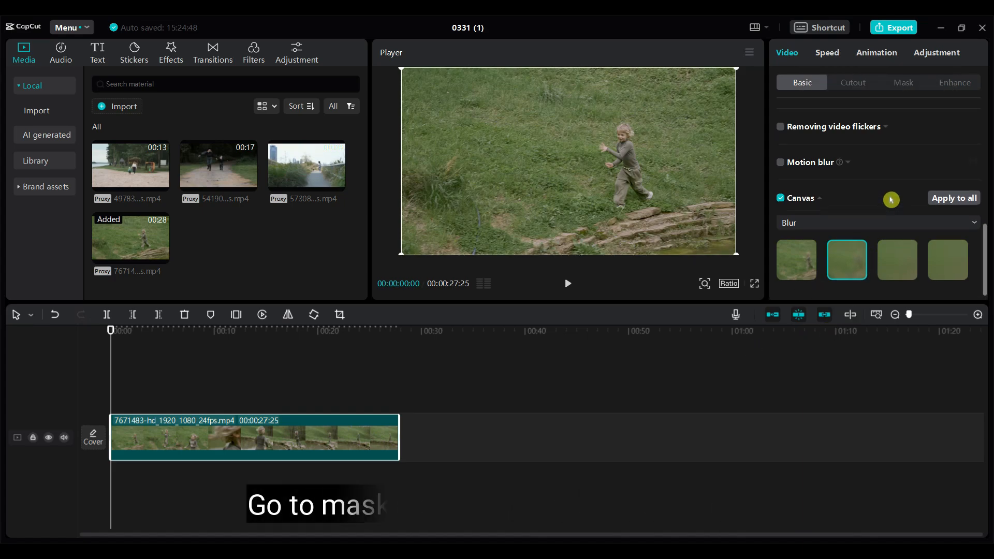
left_click(903, 82)
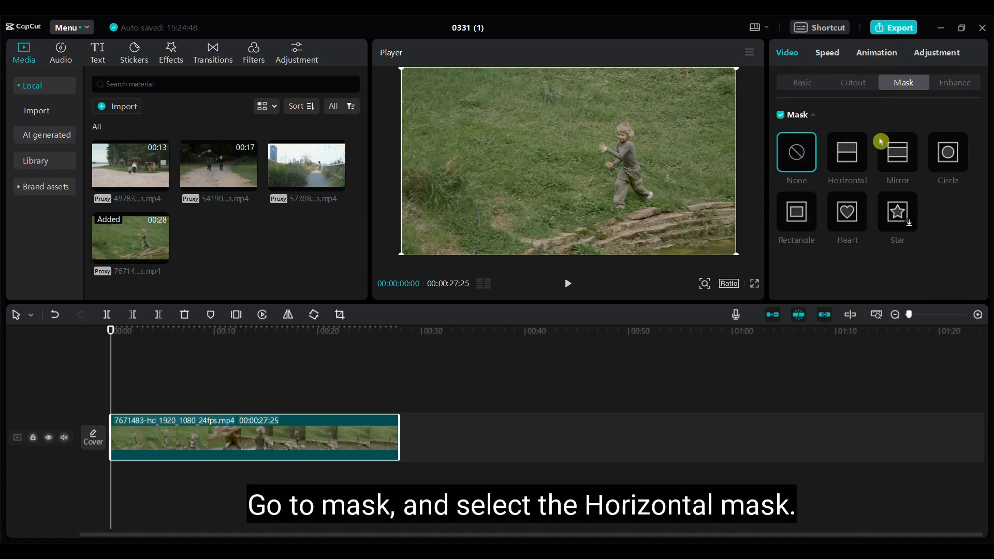
- Apply a Horizontal mask to the grass clip, rotated 90° to blur the left half
left_click(847, 153)
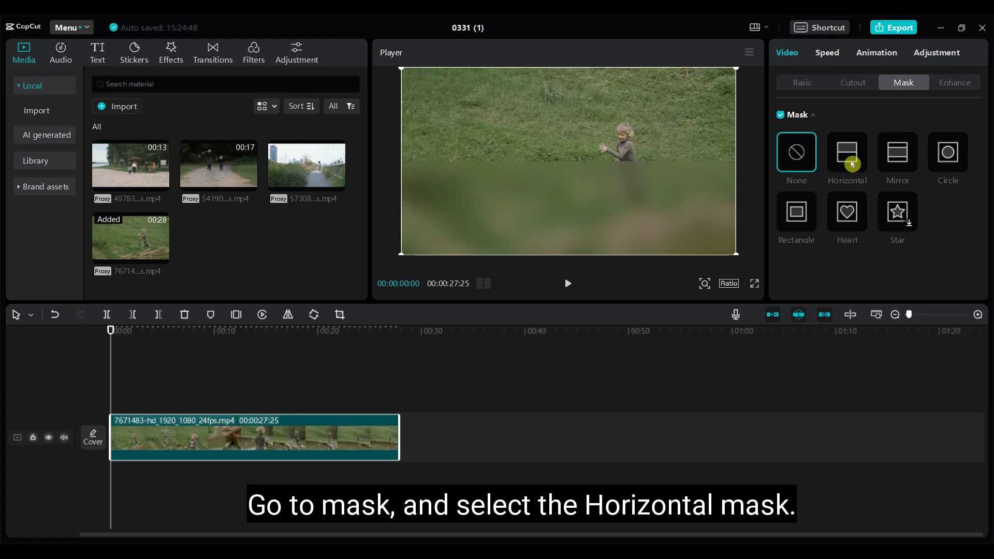
left_click(846, 152)
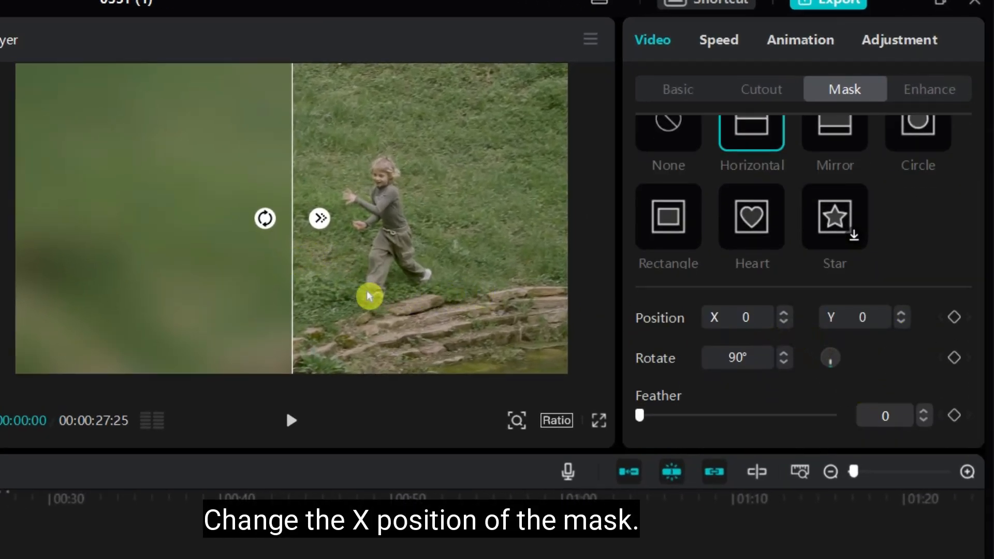
- Drag the mask line to the right edge (X 960) and keyframe its Position
left_click_drag(370, 297, 295, 273)
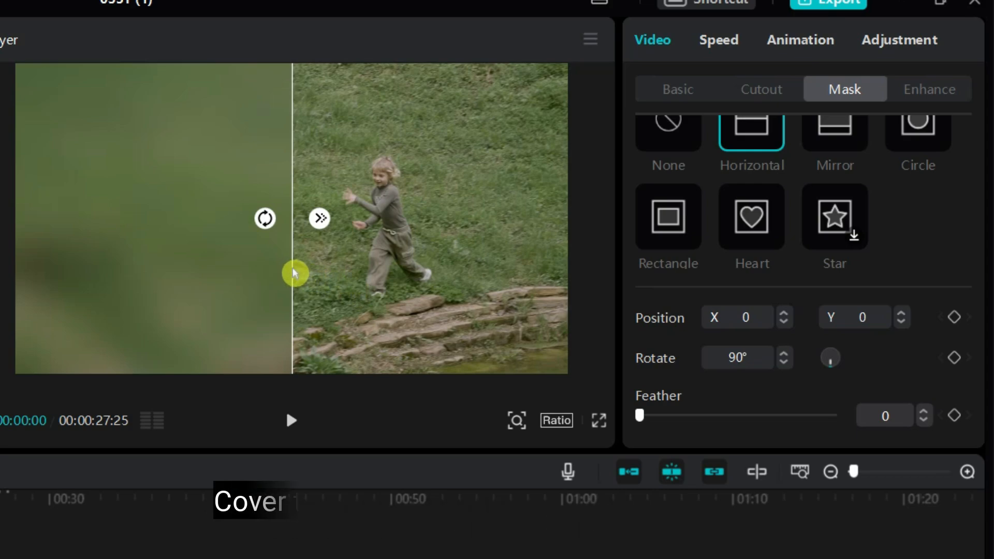
left_click_drag(294, 273, 554, 283)
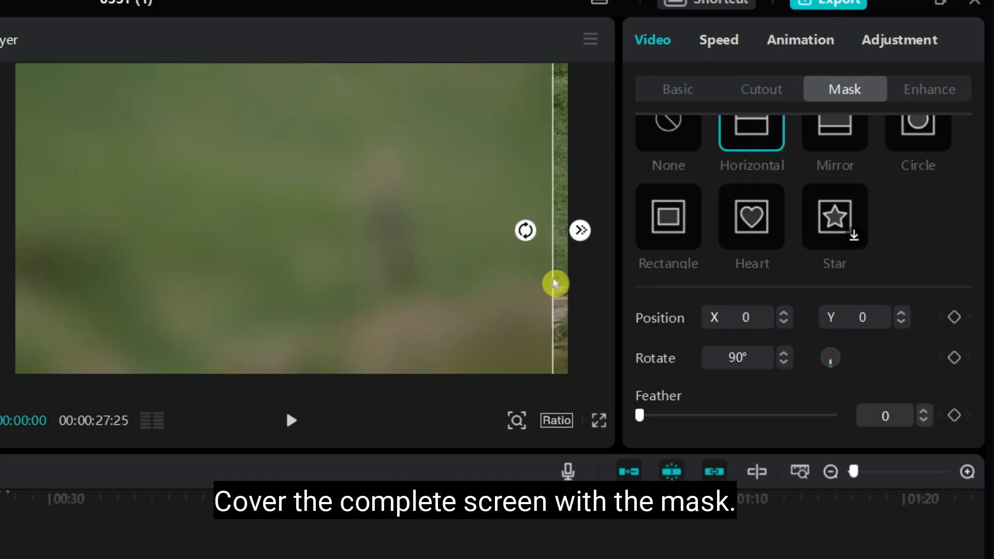
left_click_drag(555, 283, 568, 273)
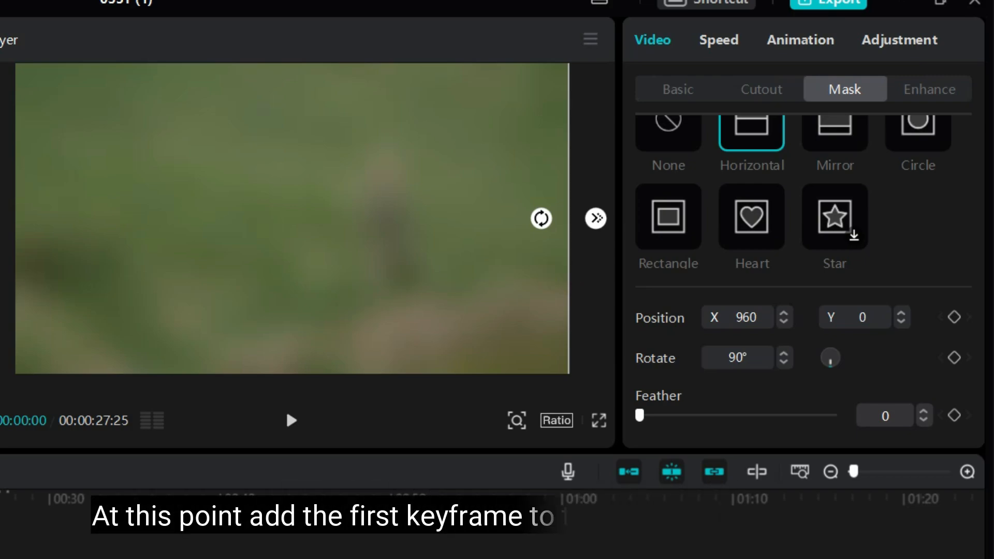
left_click(954, 317)
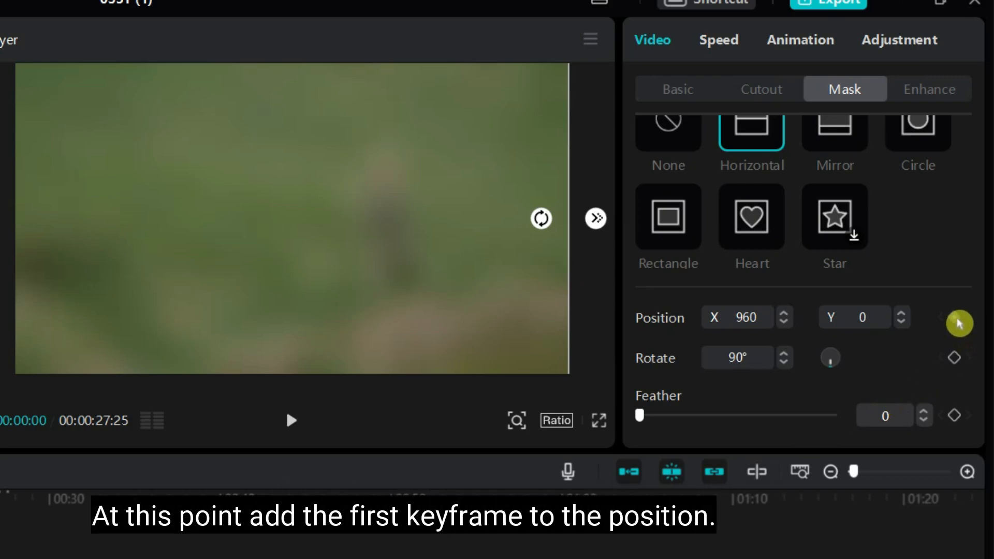
left_click(954, 317)
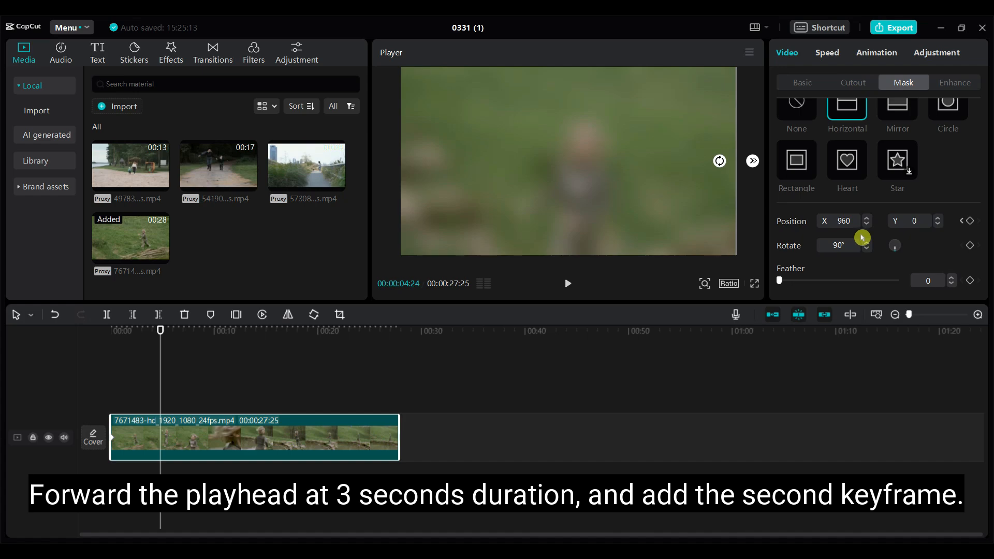
- At 00:00:04:24, keyframe Position, slide the mask left off the frame, then play the transition
left_click(967, 221)
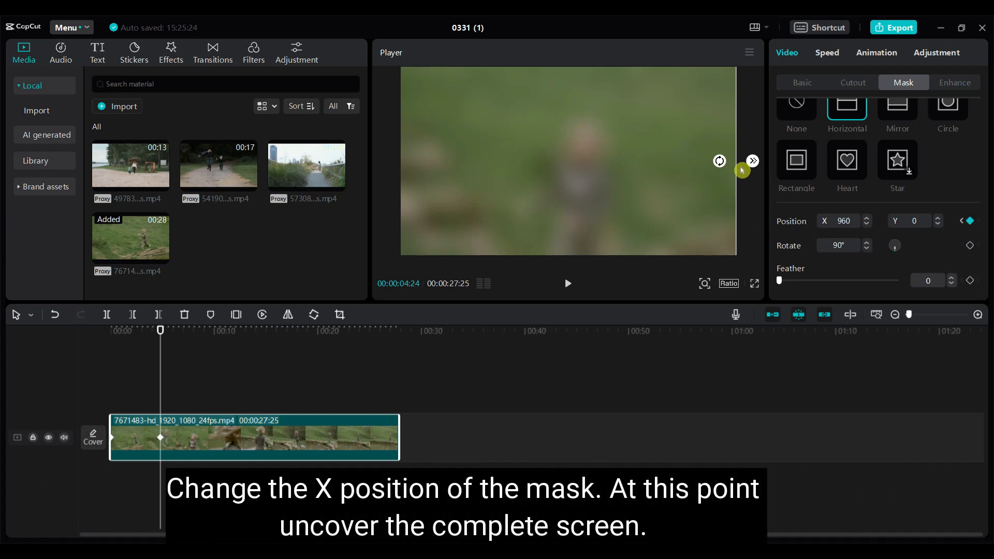
left_click_drag(752, 161, 574, 160)
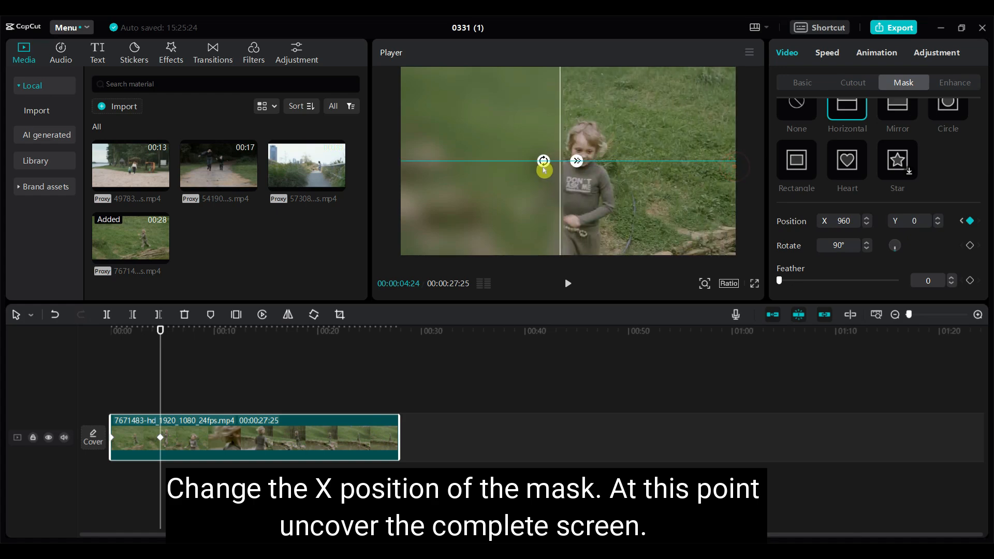
left_click_drag(544, 169, 404, 169)
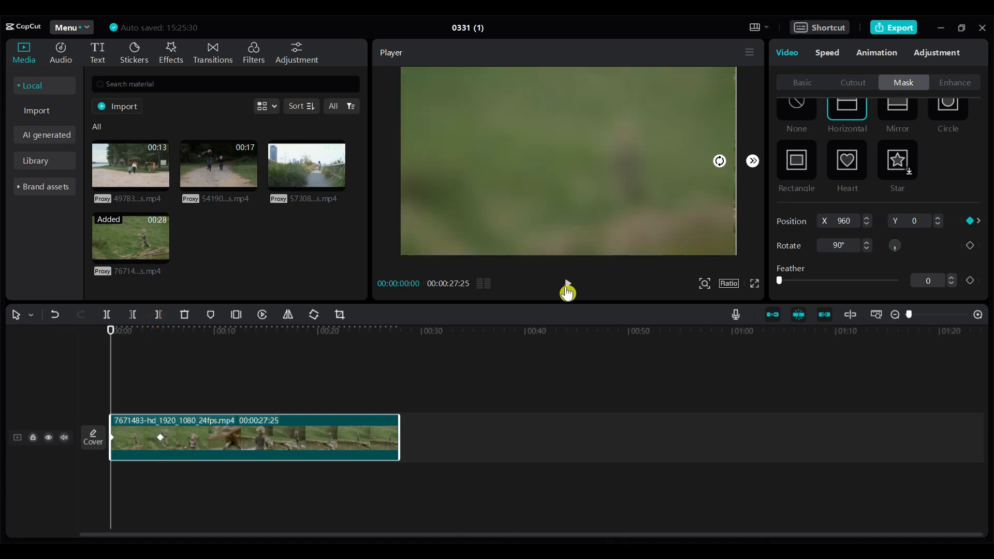
left_click(566, 283)
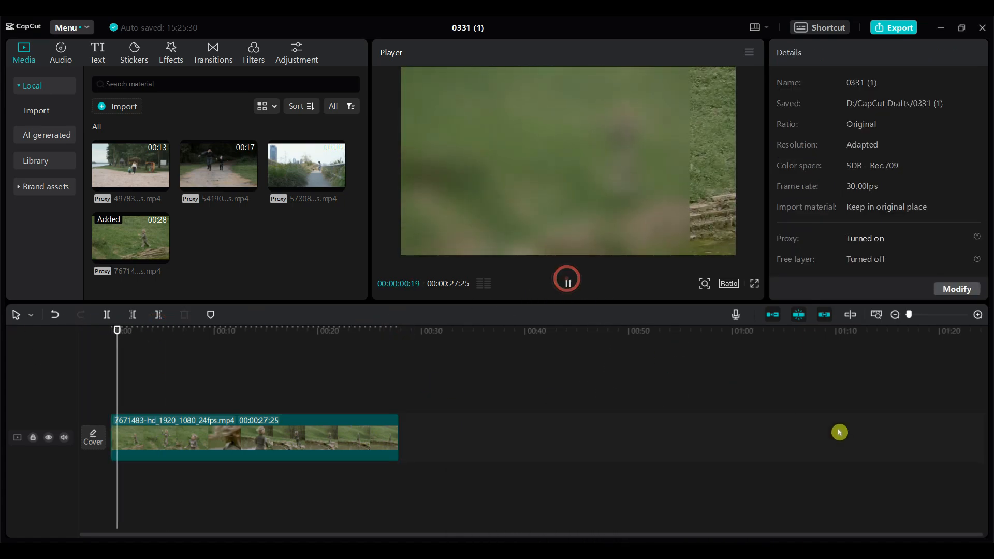